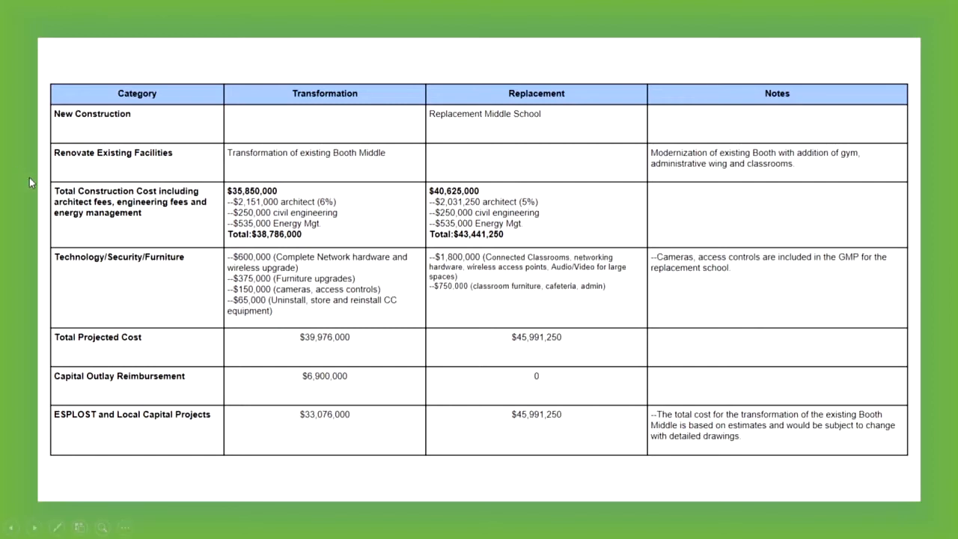
{"action": "mouse_move", "coordinate": [44, 180]}
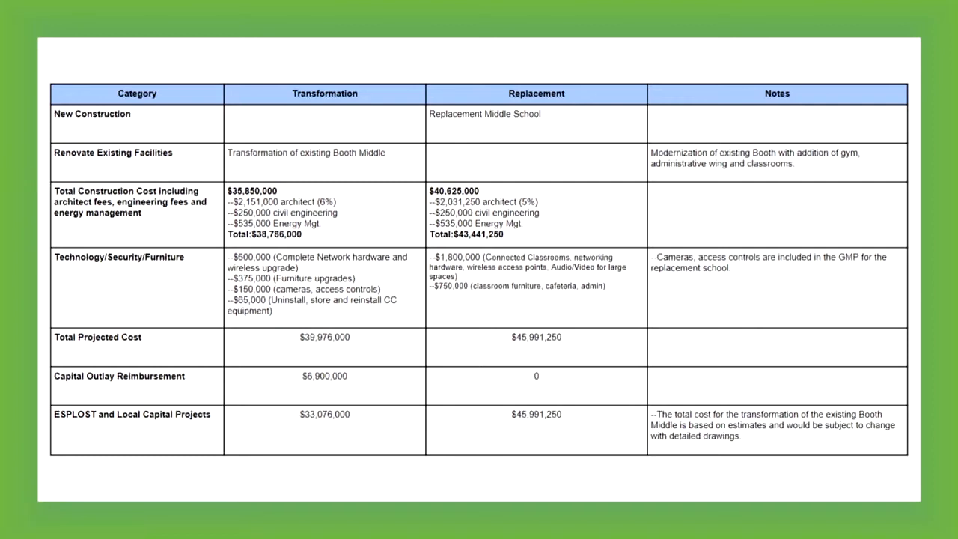
Switch to the Chrome tab showing Google's 'countdown timer 3 minutes' results.
{"action": "left_click", "coordinate": [217, 10]}
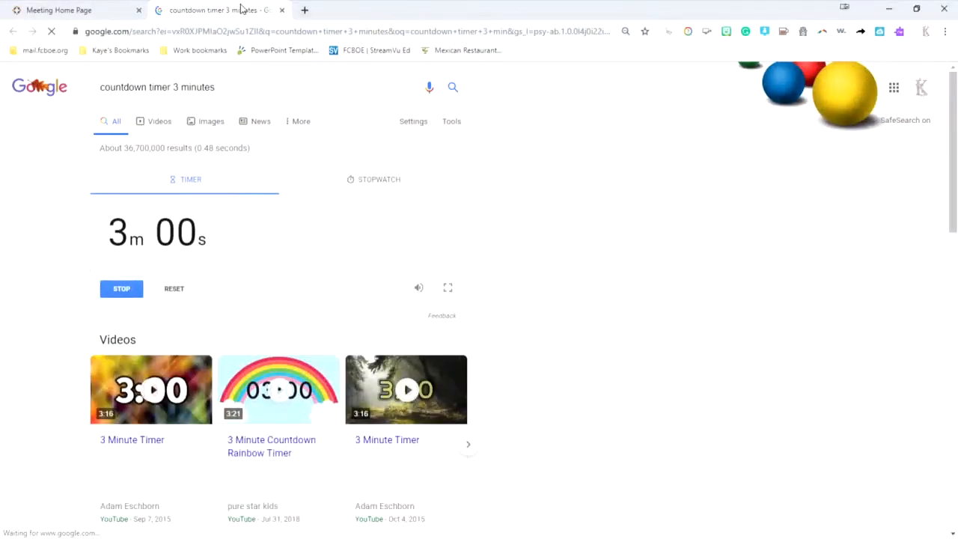
{"action": "left_click", "coordinate": [58, 10]}
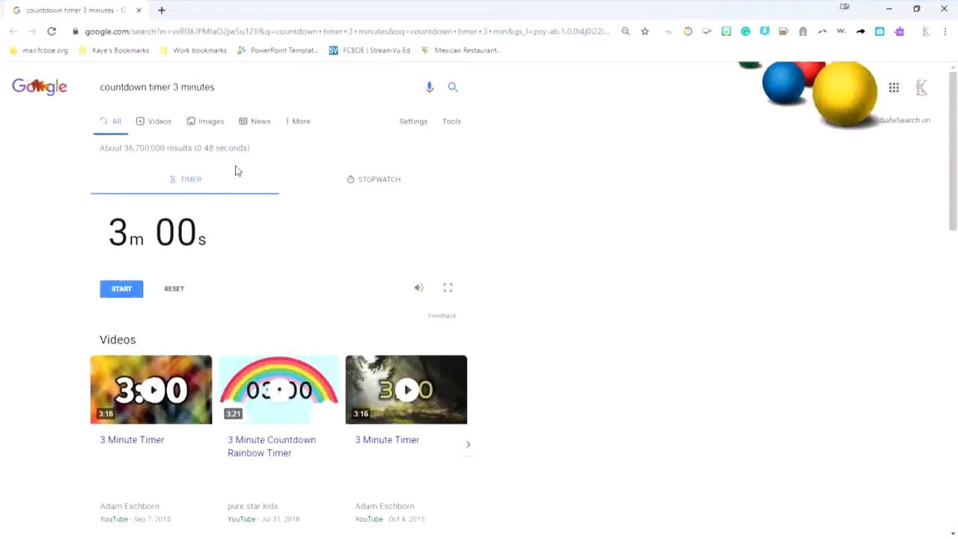
Start the full-screen Google timer counting down from 3:00 for the current speaker.
{"action": "left_click", "coordinate": [448, 288]}
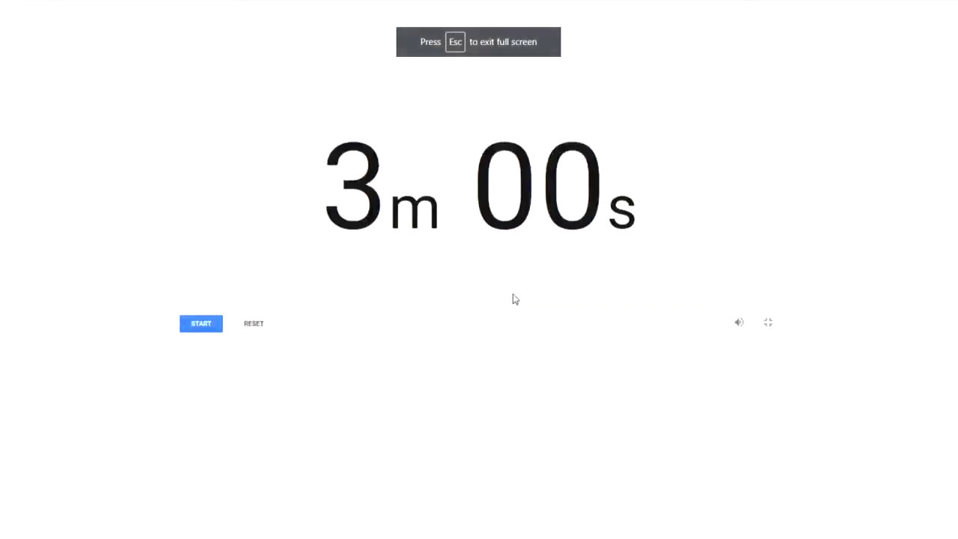
{"action": "mouse_move", "coordinate": [352, 397]}
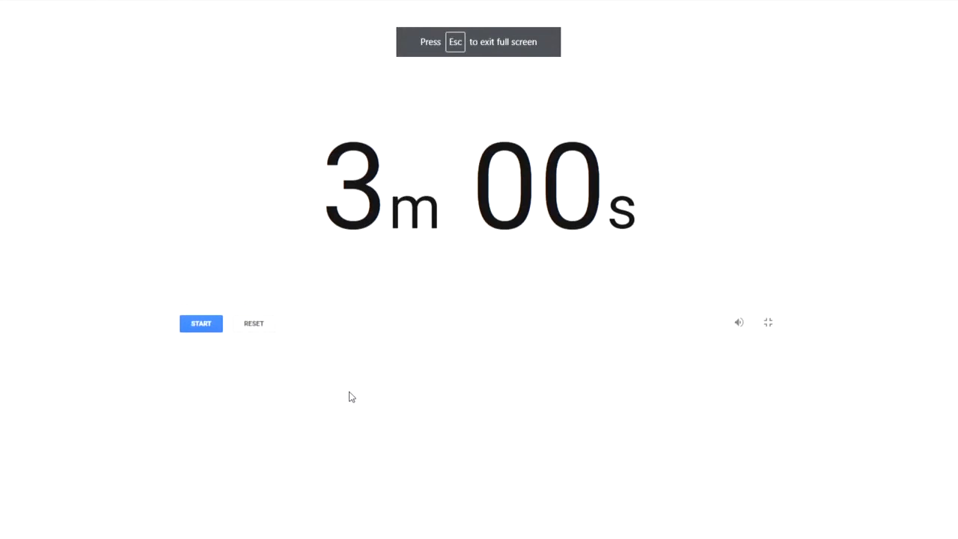
{"action": "left_click", "coordinate": [201, 322]}
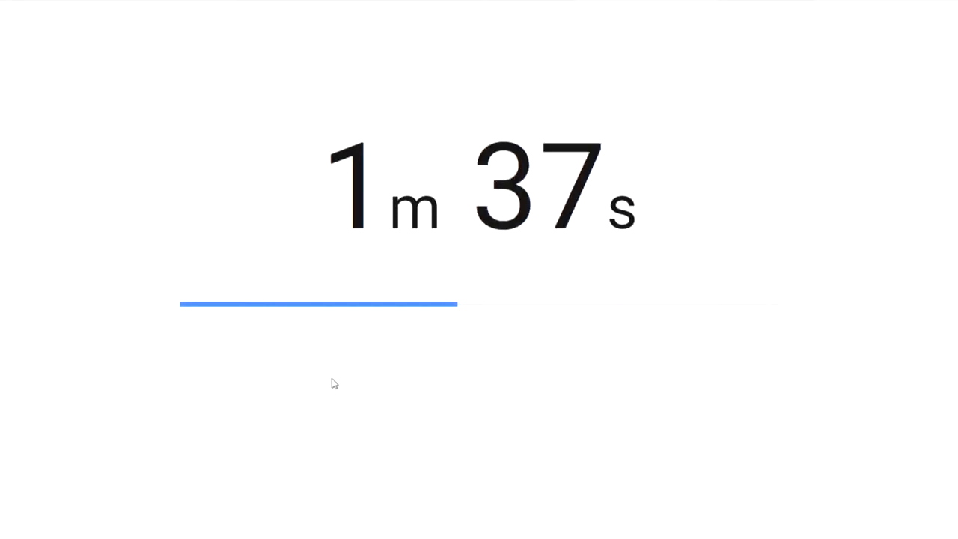
Reset the full-screen Google countdown to 3:00.
{"action": "left_click", "coordinate": [254, 323]}
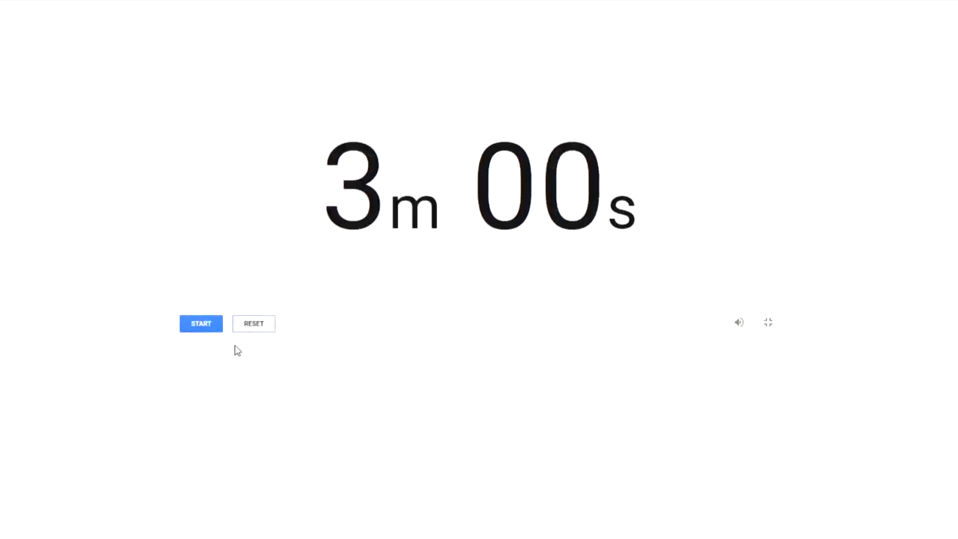
{"action": "left_click", "coordinate": [201, 324]}
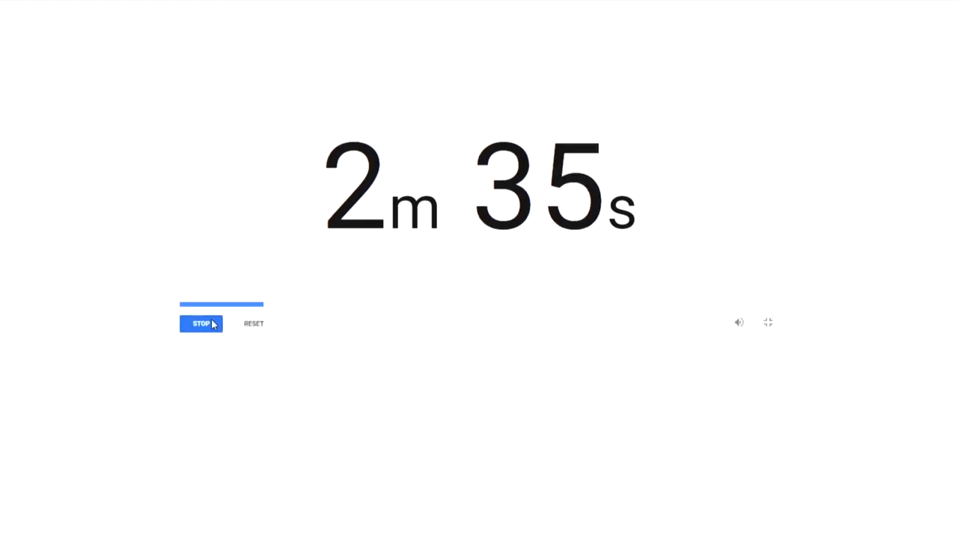
Stop the current speaker's running countdown once their time is up.
{"action": "left_click", "coordinate": [201, 323]}
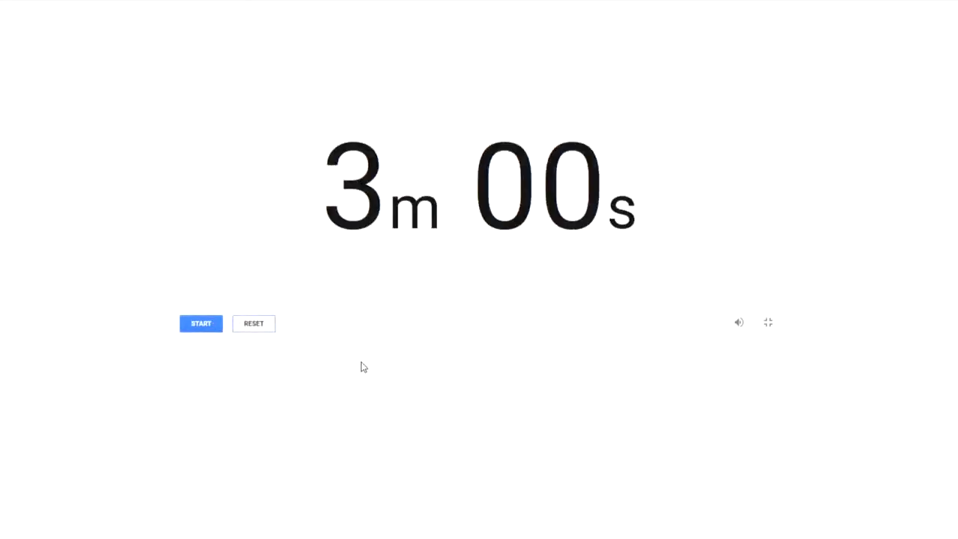
Start the 3:00 countdown for the next public speaker.
{"action": "left_click", "coordinate": [200, 324]}
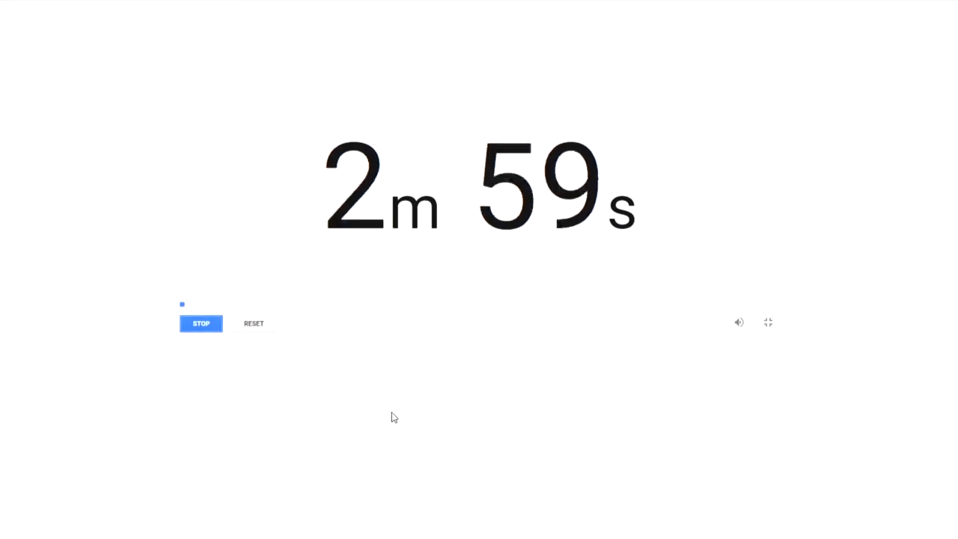